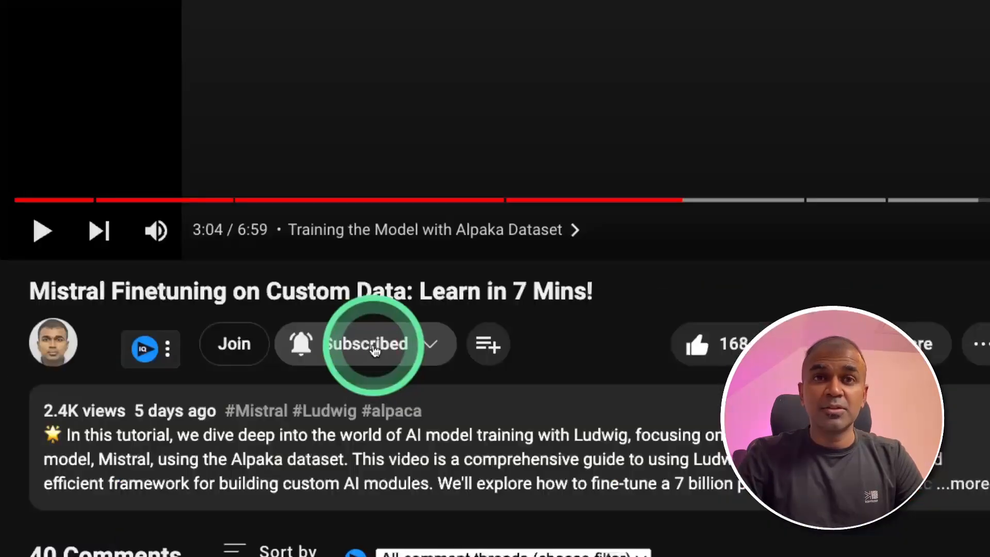
mouse_move(388, 395)
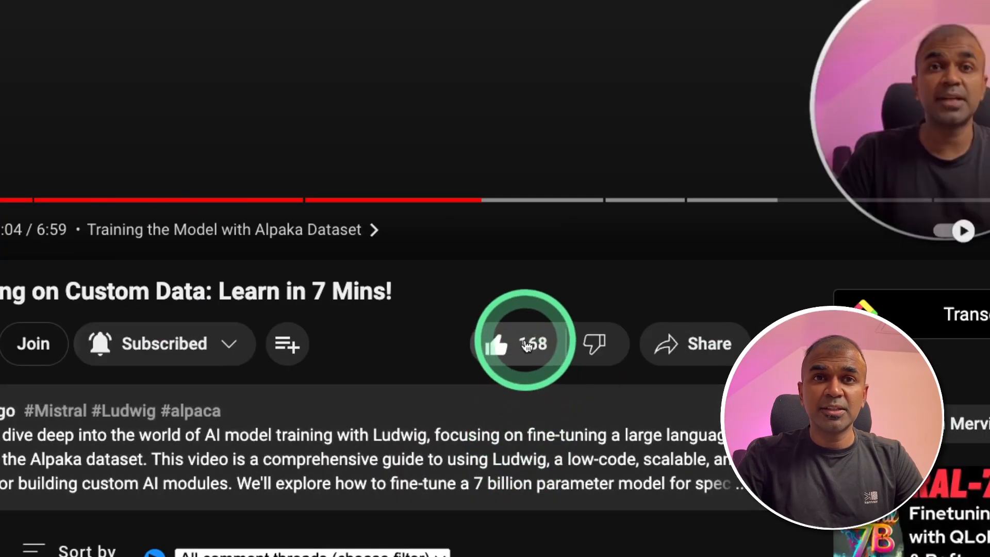
Clone the crewAI-examples repository and cd into its stock_analysis folder.
left_click(520, 343)
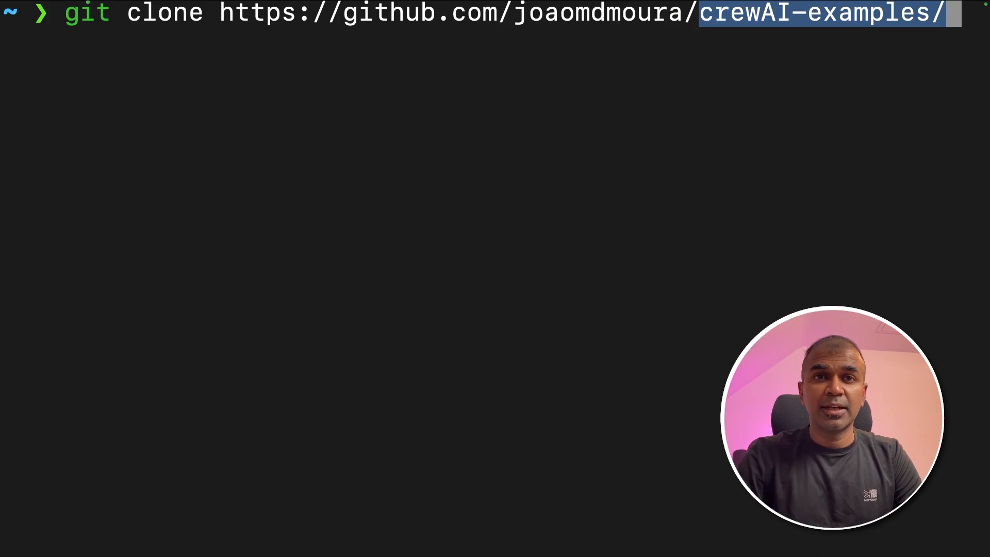
key("Return")
type("cd crewAI-examples")
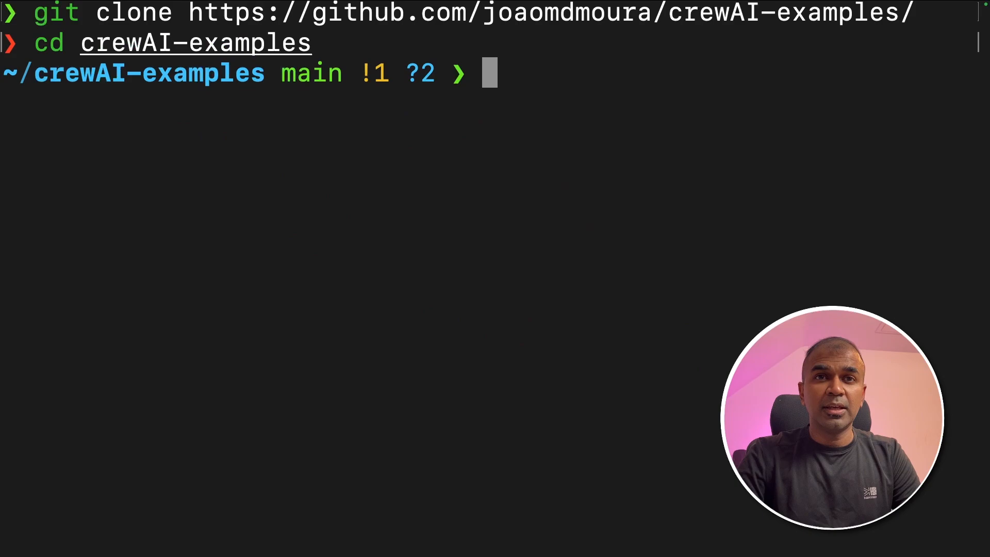
type("cd stock_analysis/")
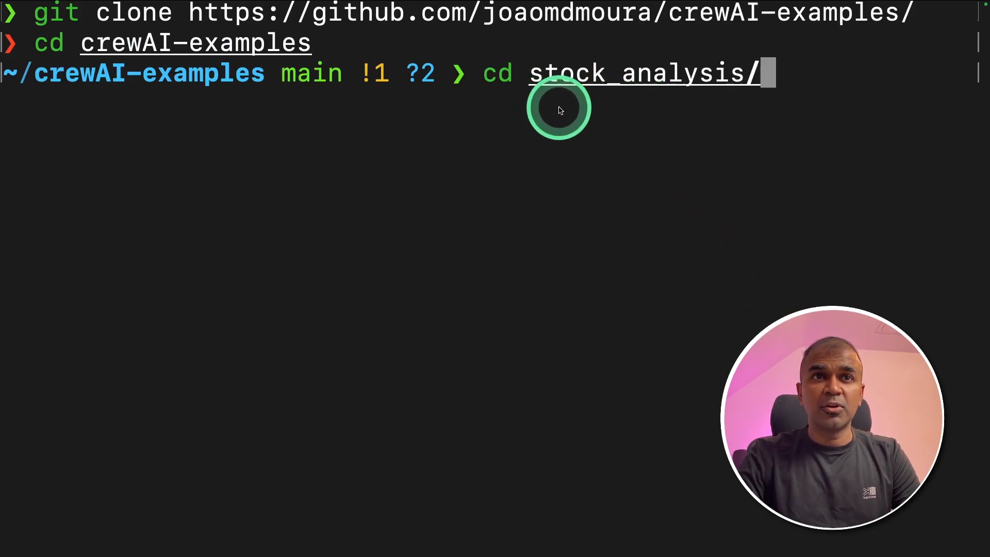
key("Return")
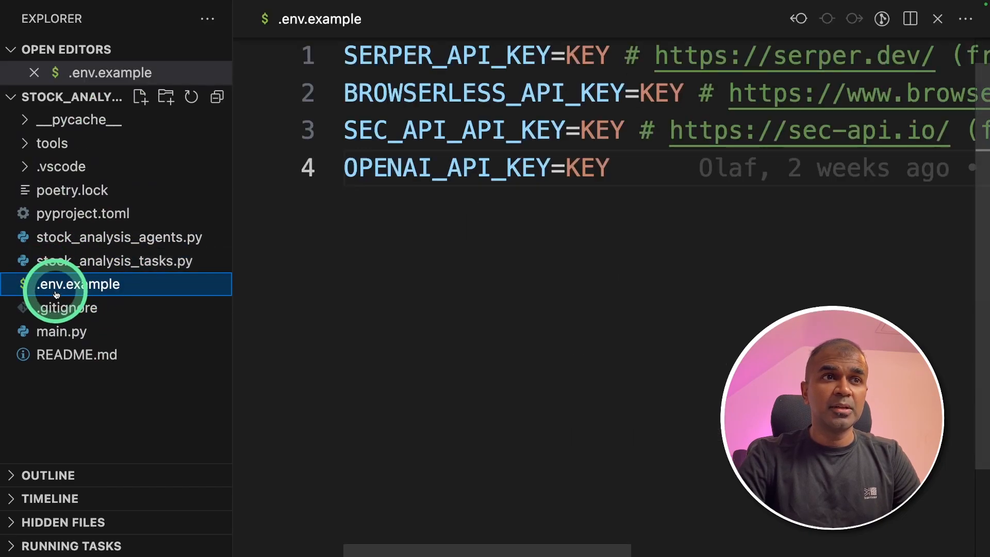
Start renaming .env.example to .env from the Explorer context menu.
right_click(77, 284)
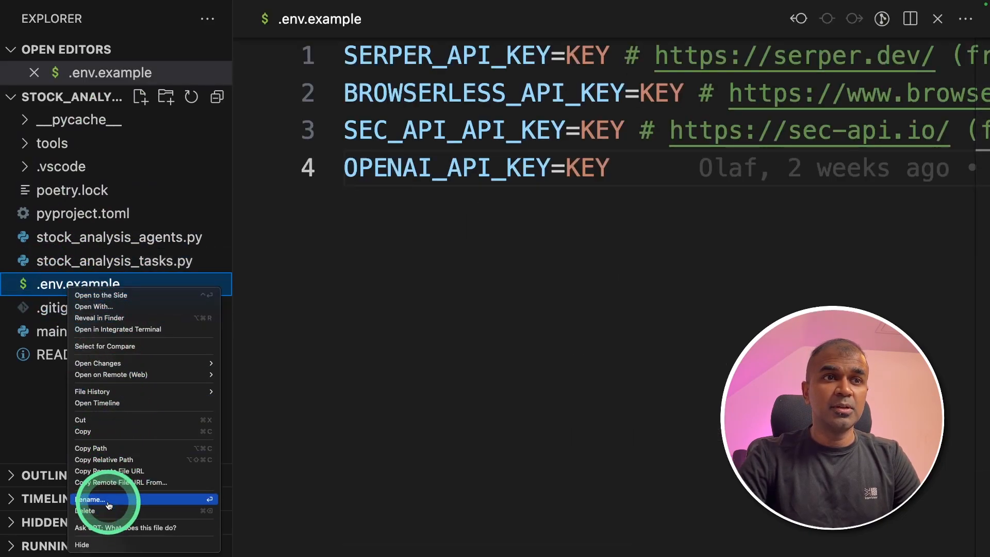
left_click(91, 499)
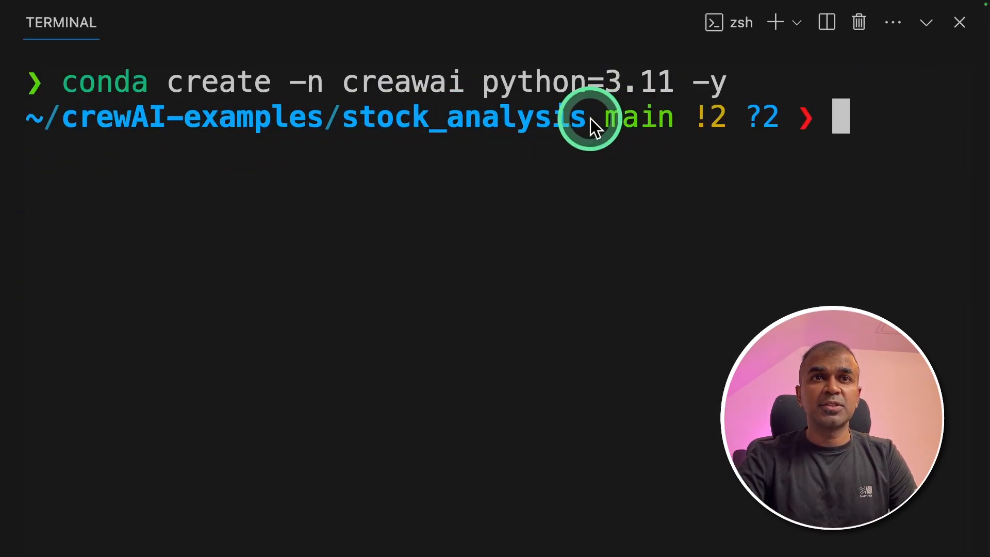
Activate the creawai conda environment and run poetry install --no-root for dependencies.
type("conda activate creawai")
type("pip install poetry platformdirs")
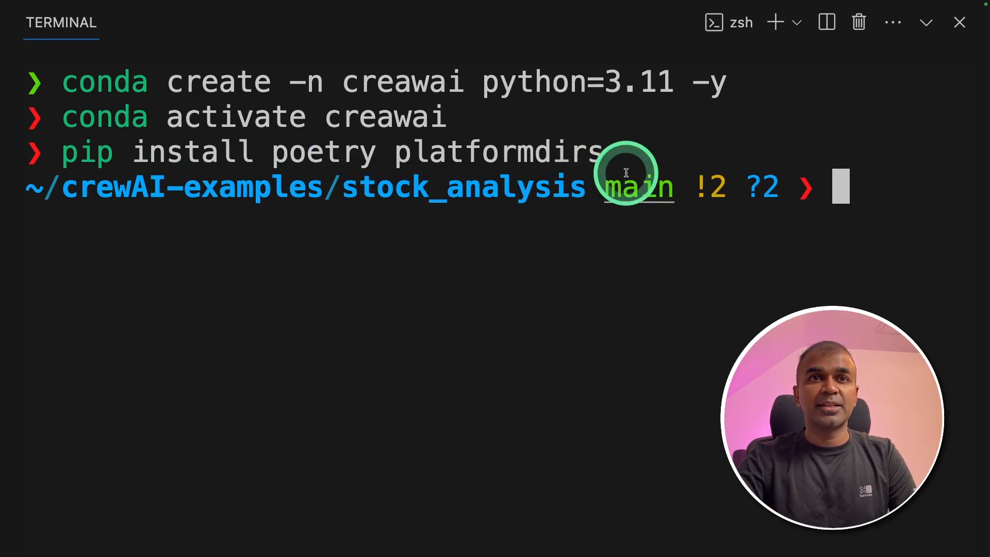
type("poetry install --no-root")
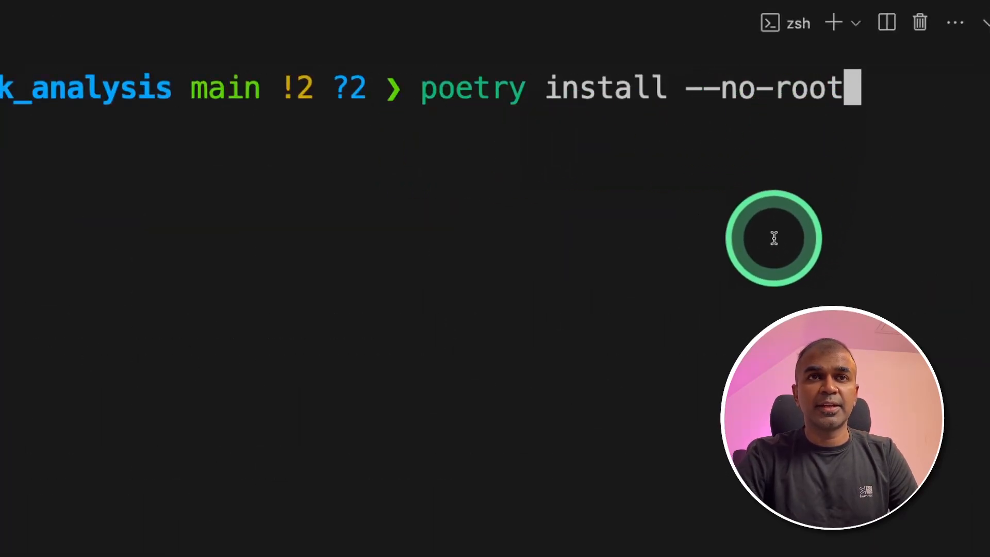
key("Return")
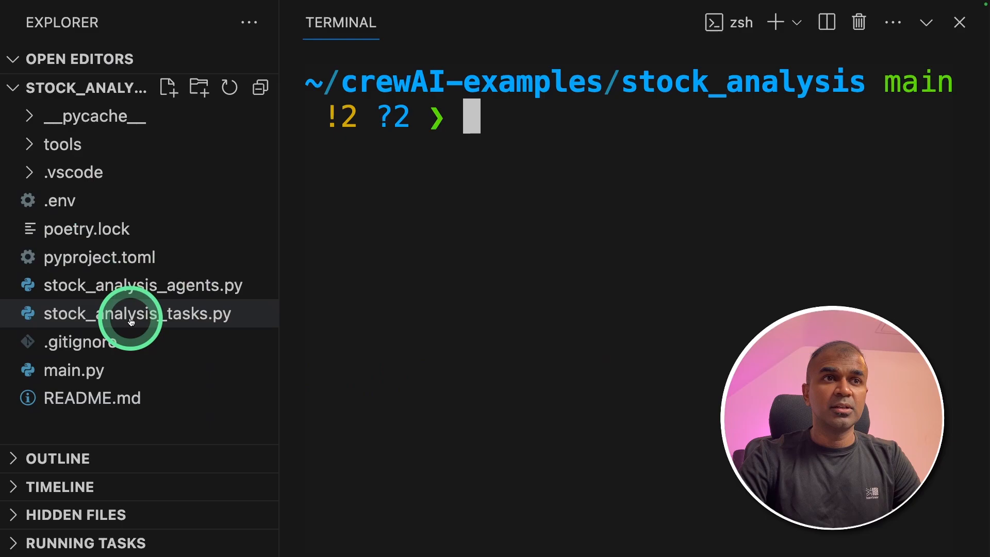
mouse_move(167, 325)
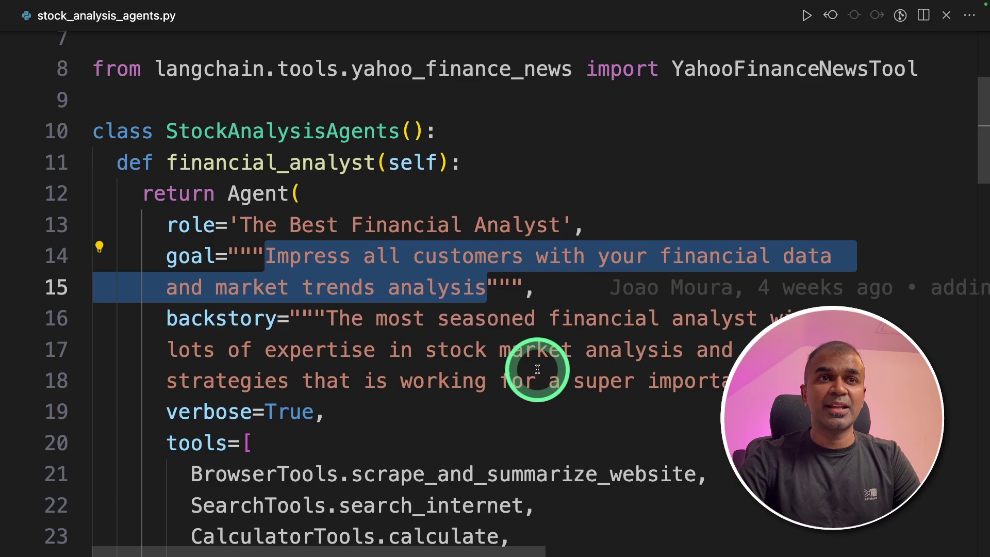
Scroll through stock_analysis_agents.py reviewing the financial analyst, research analyst and investment advisor agents.
scroll("down", 3)
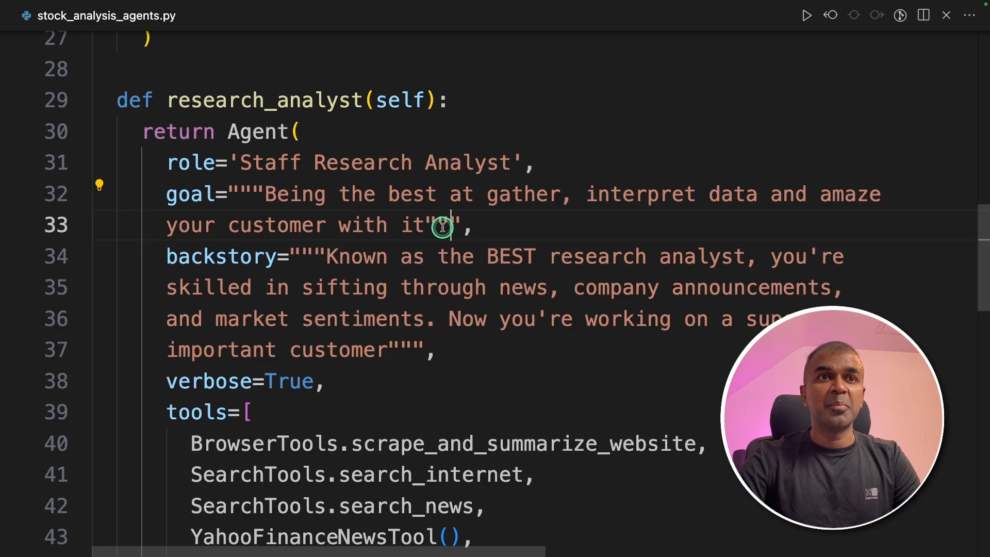
scroll("down", 3)
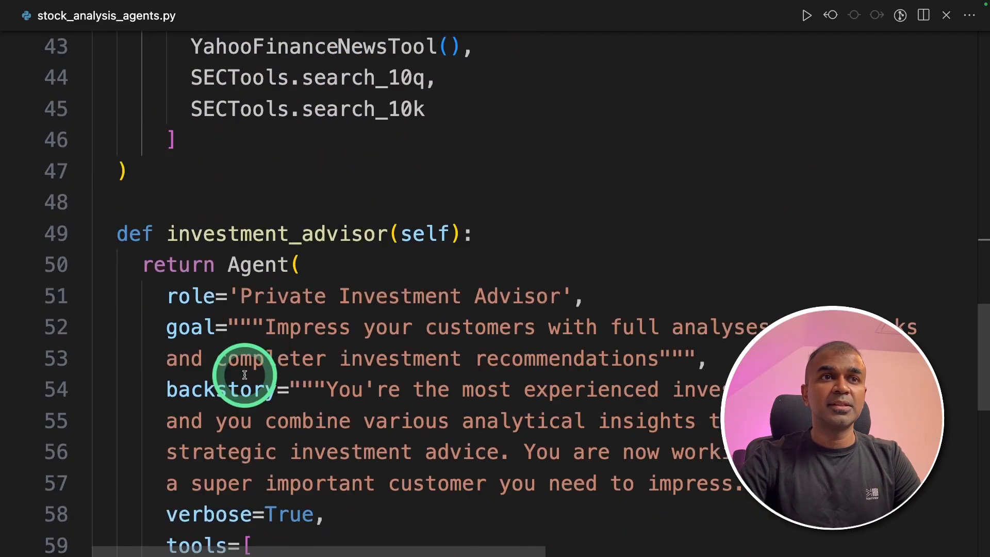
scroll("down", 3)
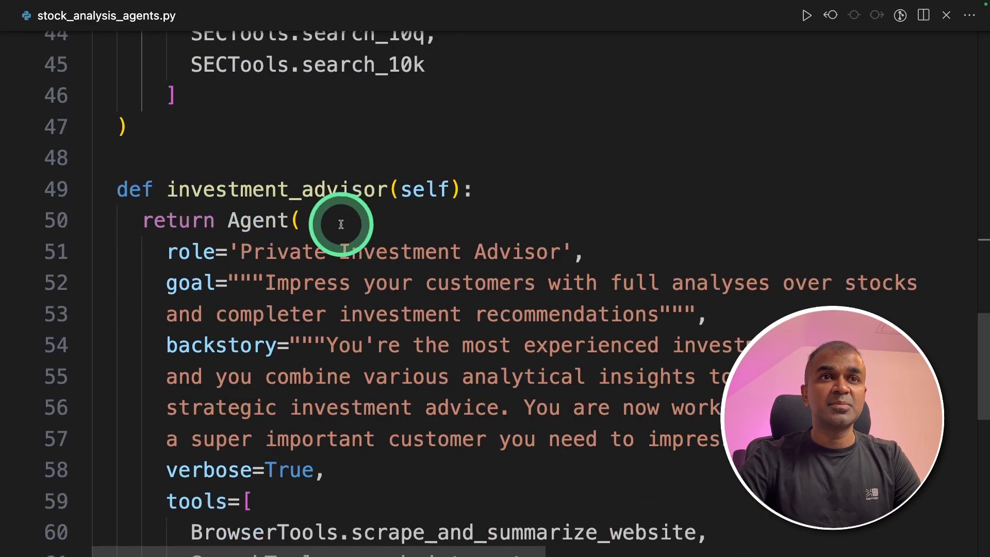
scroll("down", 3)
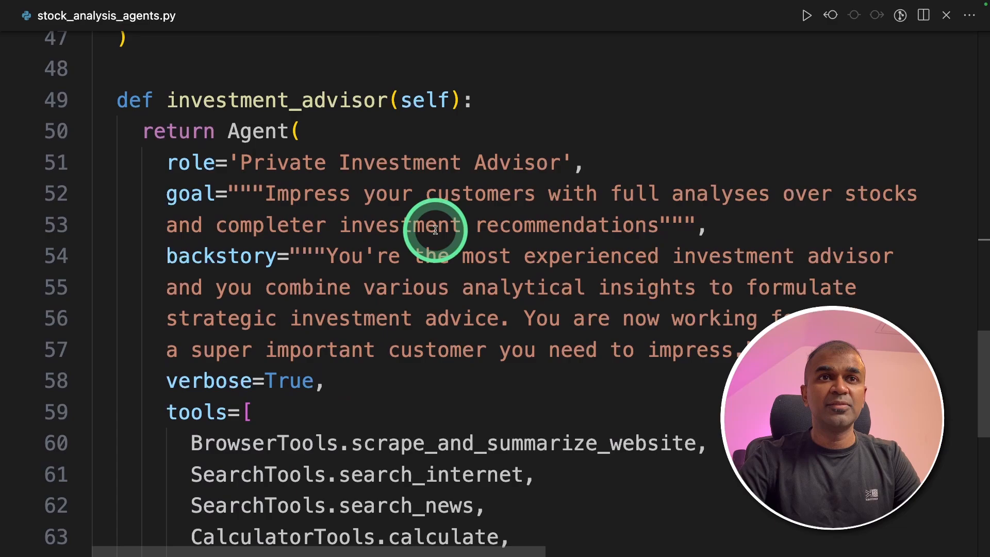
scroll("up", 3)
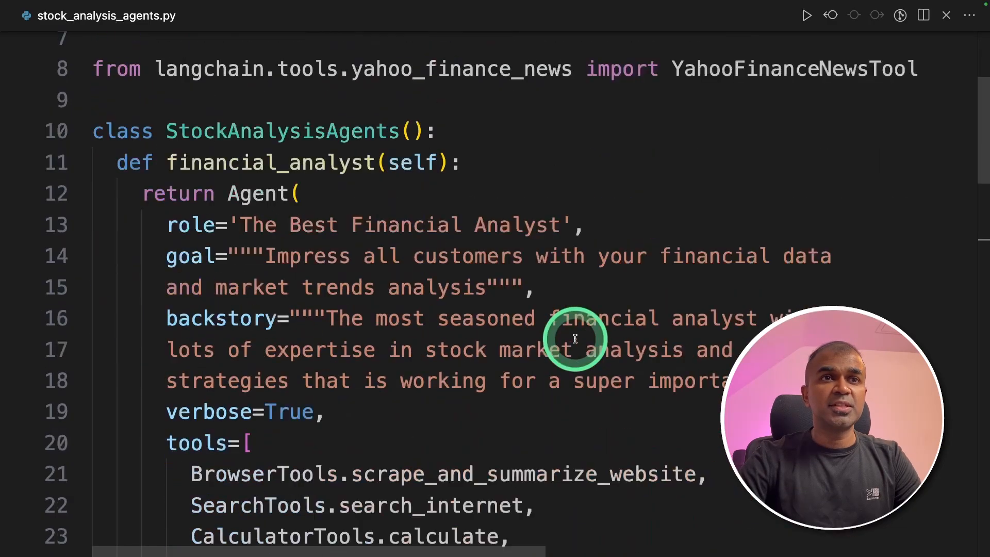
scroll("down", 3)
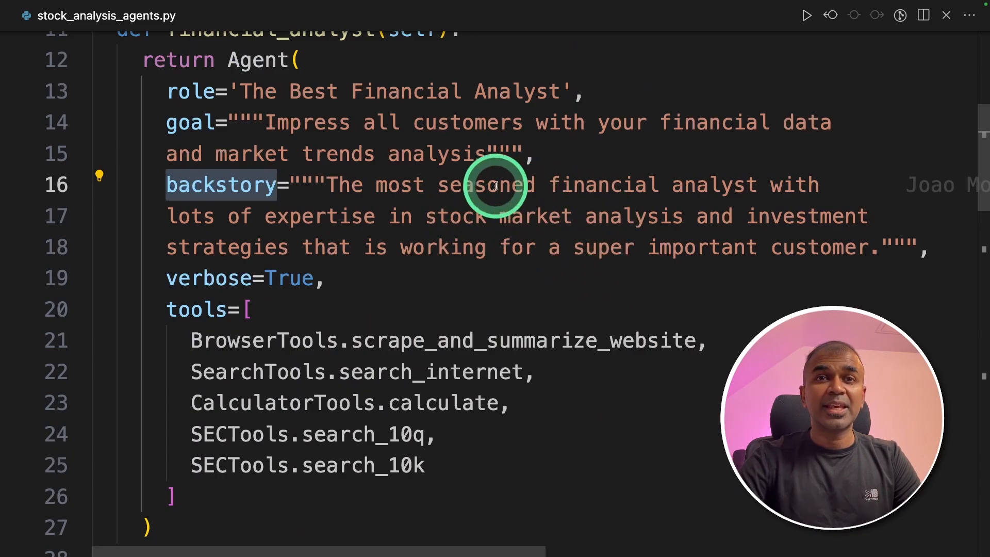
scroll("down", 3)
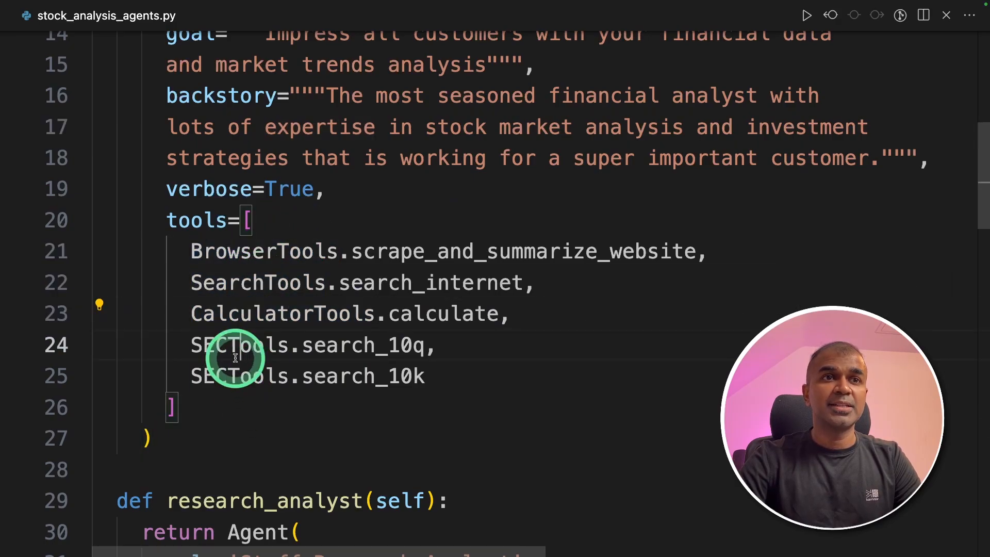
scroll("up", 3)
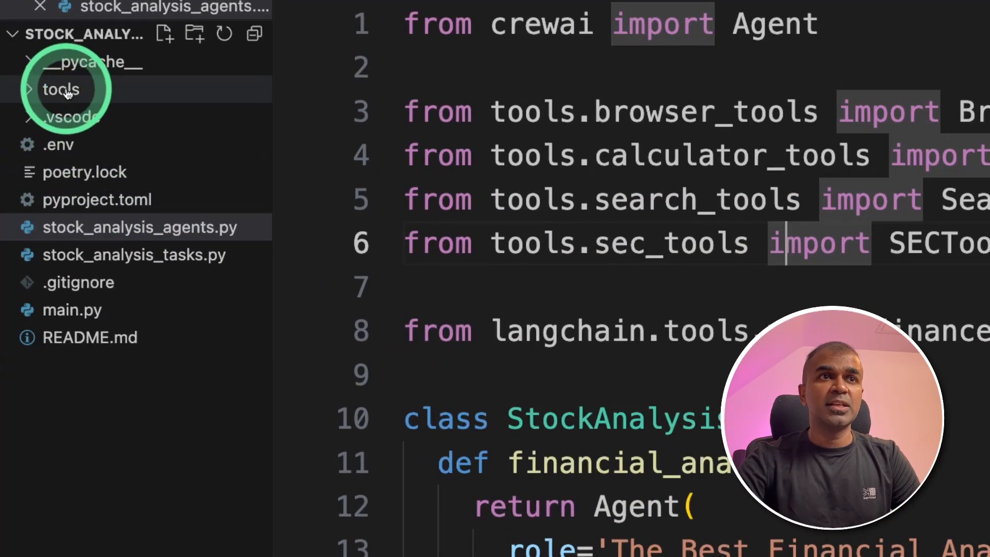
Expand the tools folder and review browser_tools.py's Scrape website content tool.
left_click(61, 89)
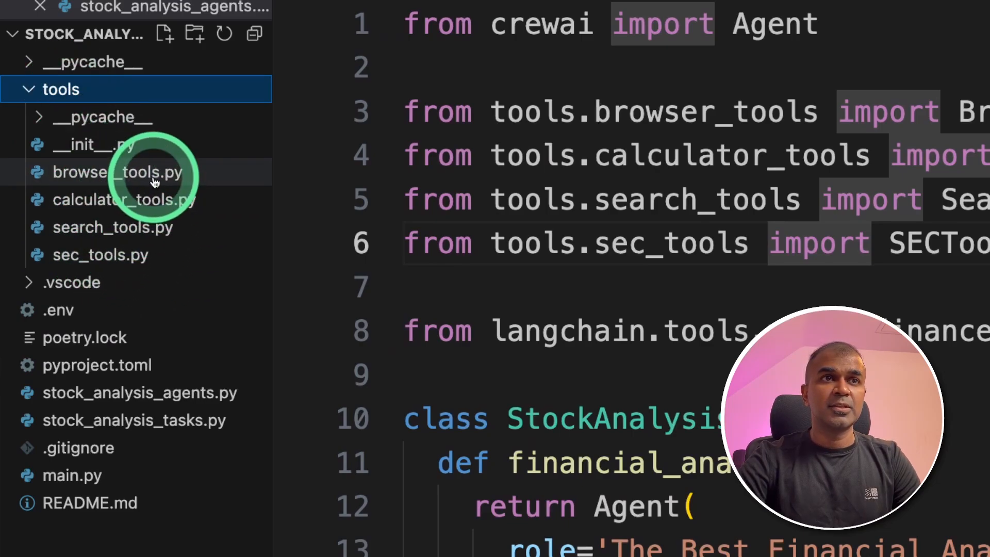
left_click(120, 172)
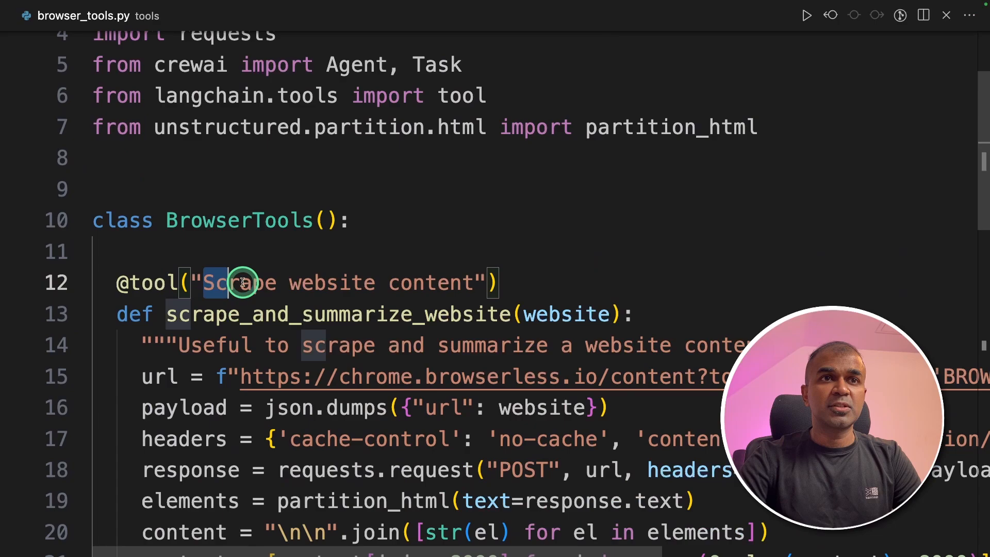
left_click(88, 237)
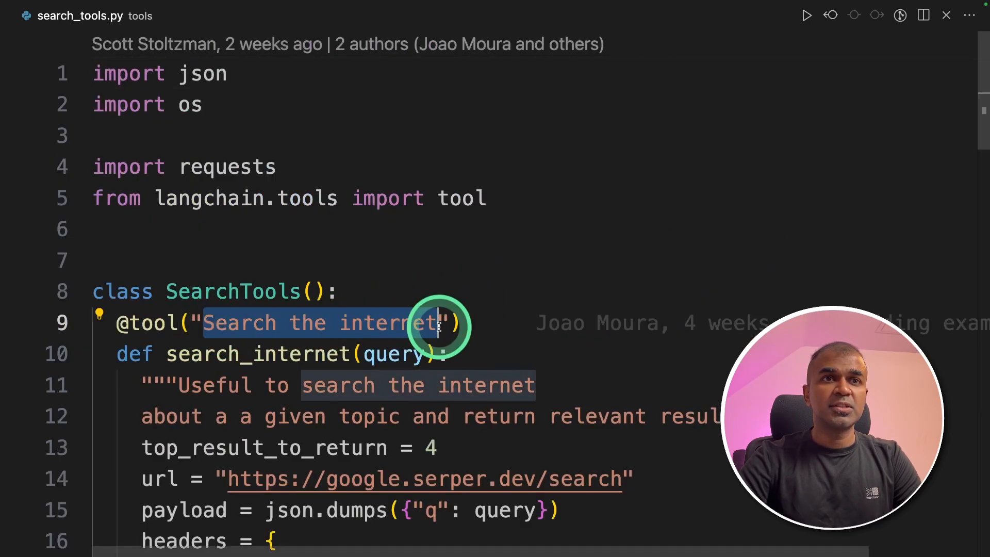
Review sec_tools.py, scrolling through its SEC filing tools.
left_click(63, 15)
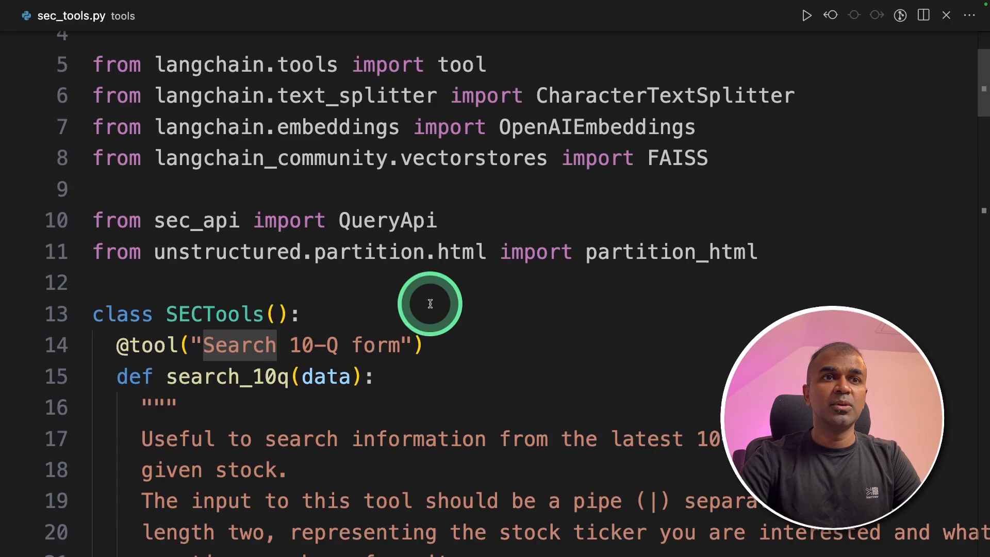
scroll("down", 3)
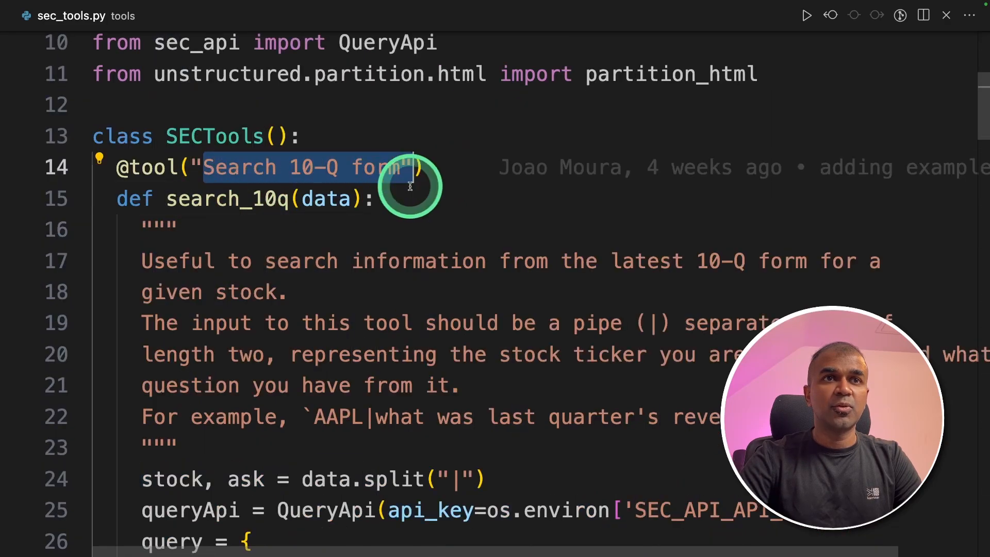
scroll("down", 3)
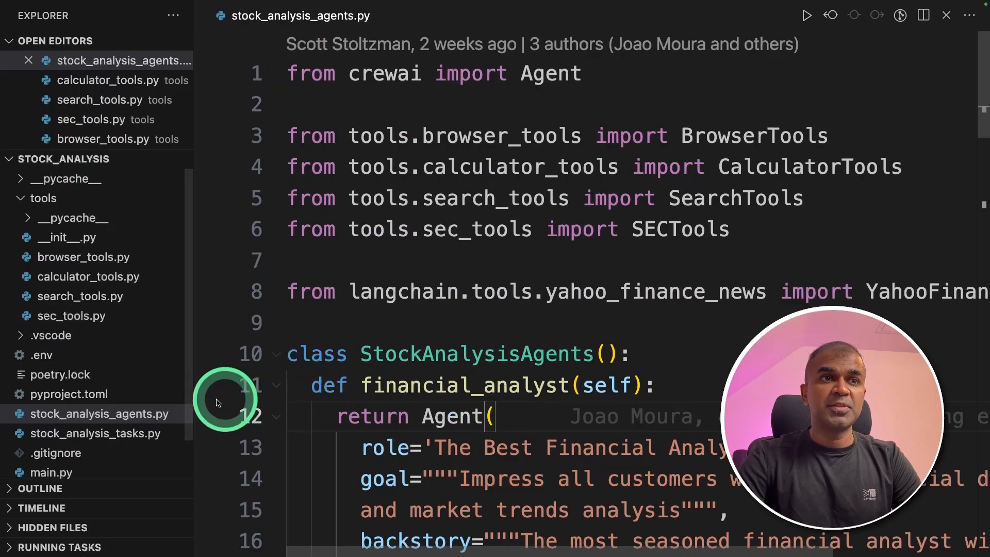
mouse_move(74, 344)
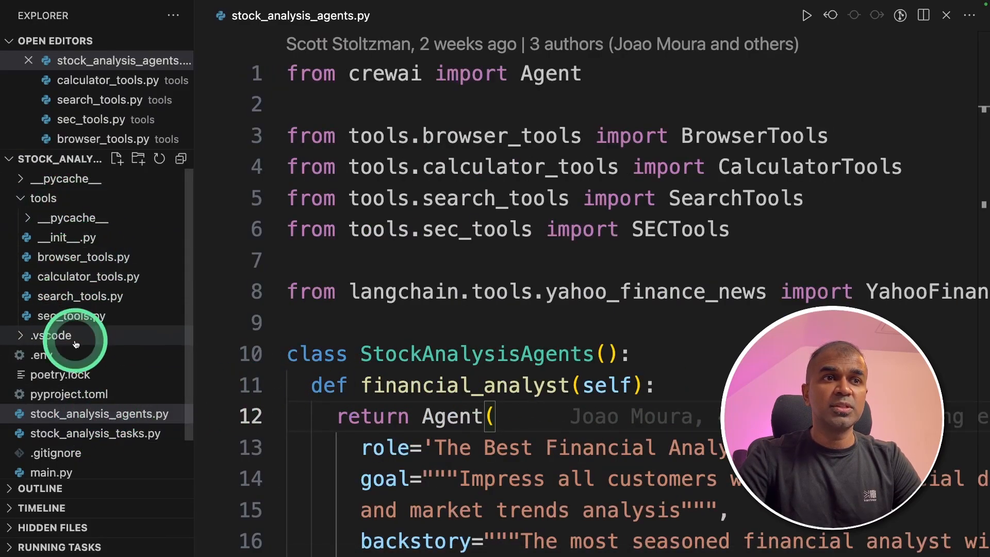
Review stock_analysis_tasks.py down to the recommend task's combined investment recommendation description.
left_click(95, 433)
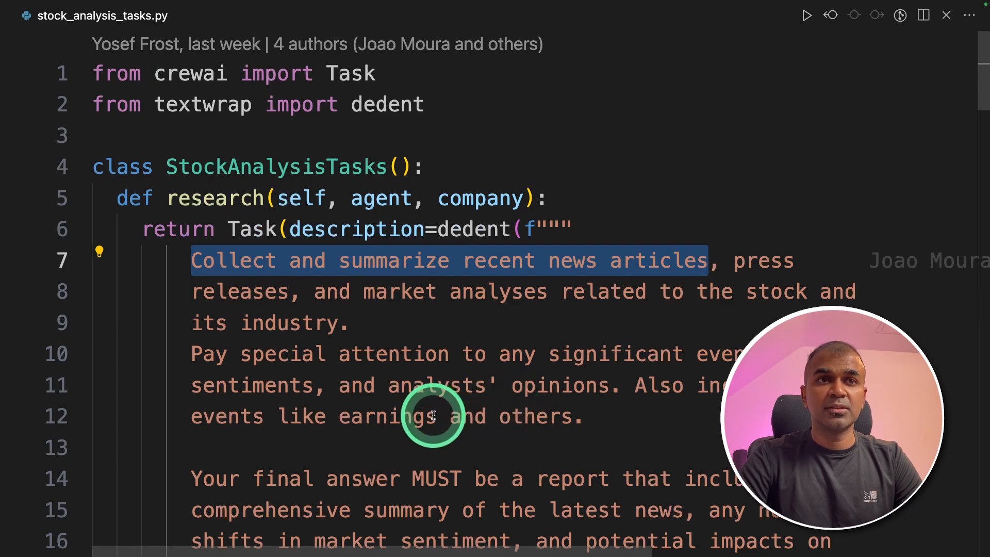
scroll("down", 3)
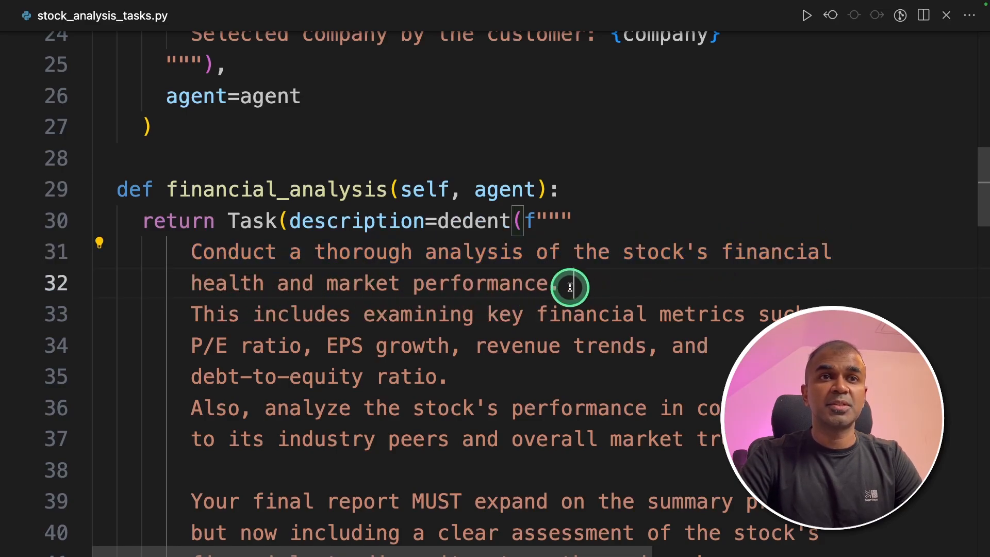
scroll("down", 3)
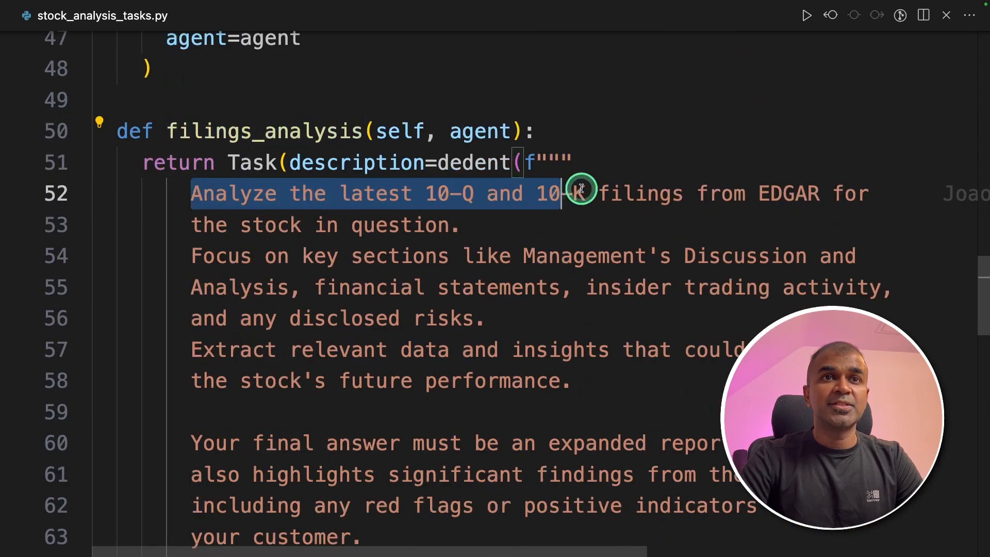
scroll("down", 3)
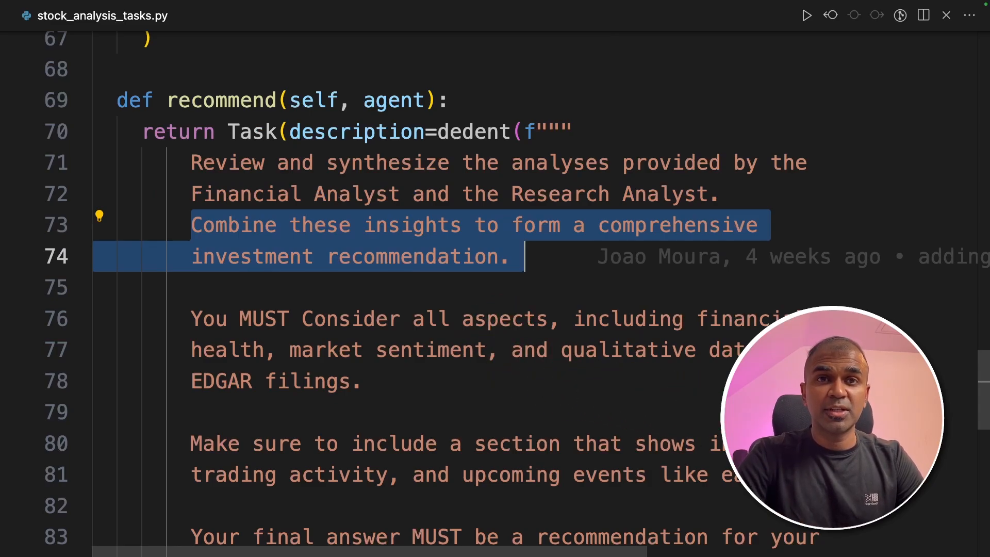
left_click(79, 99)
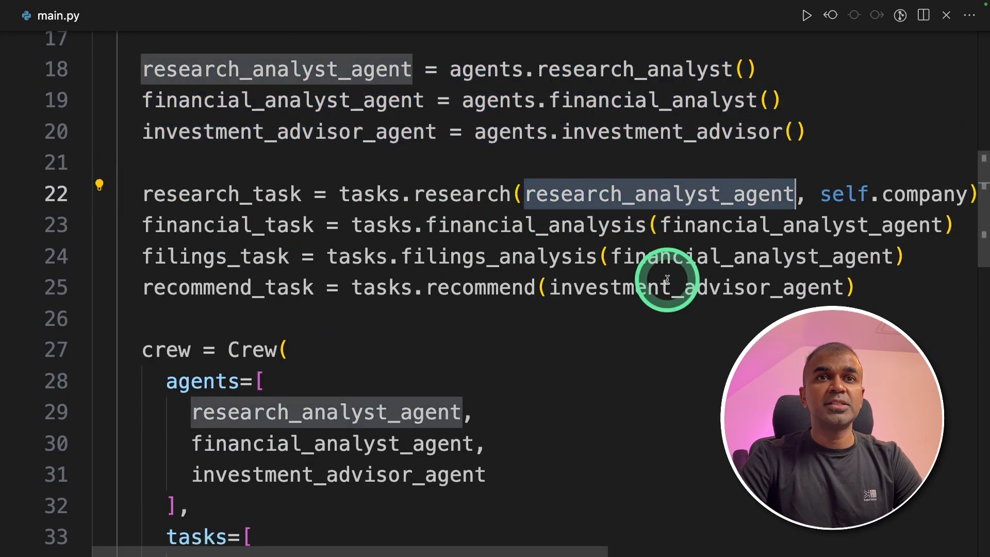
Walk through main.py's recommend_task assignment, Crew definition, kickoff and __main__ company prompt.
double_click(220, 194)
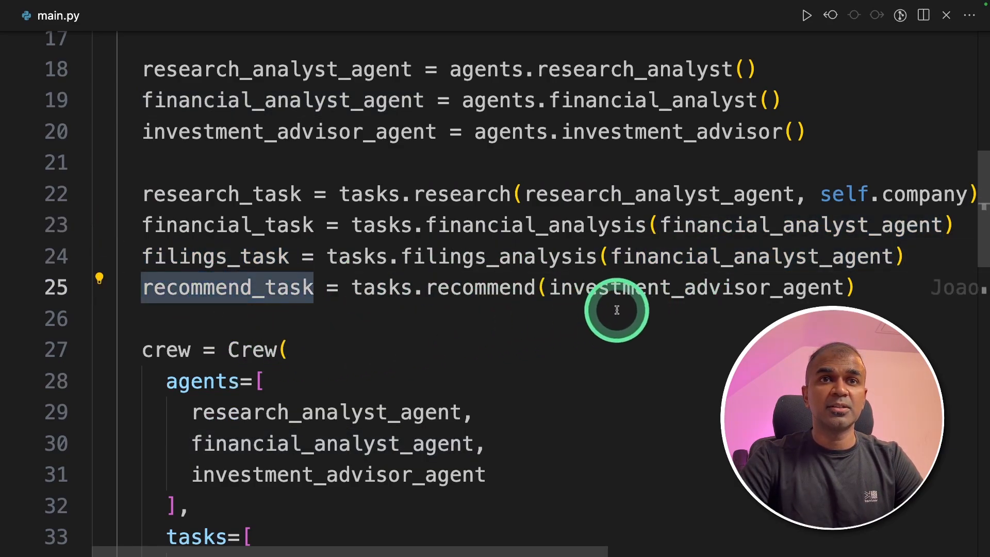
scroll("down", 3)
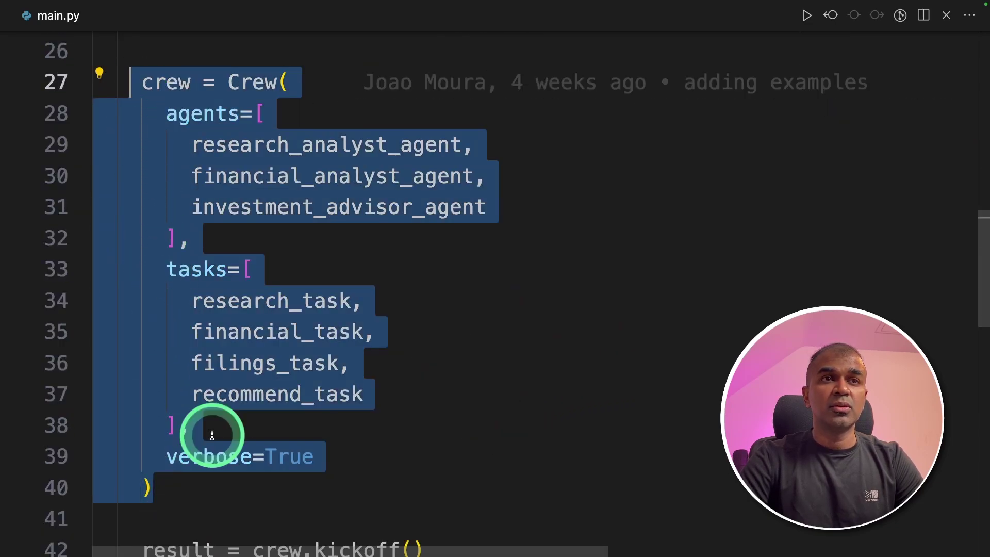
left_click(291, 83)
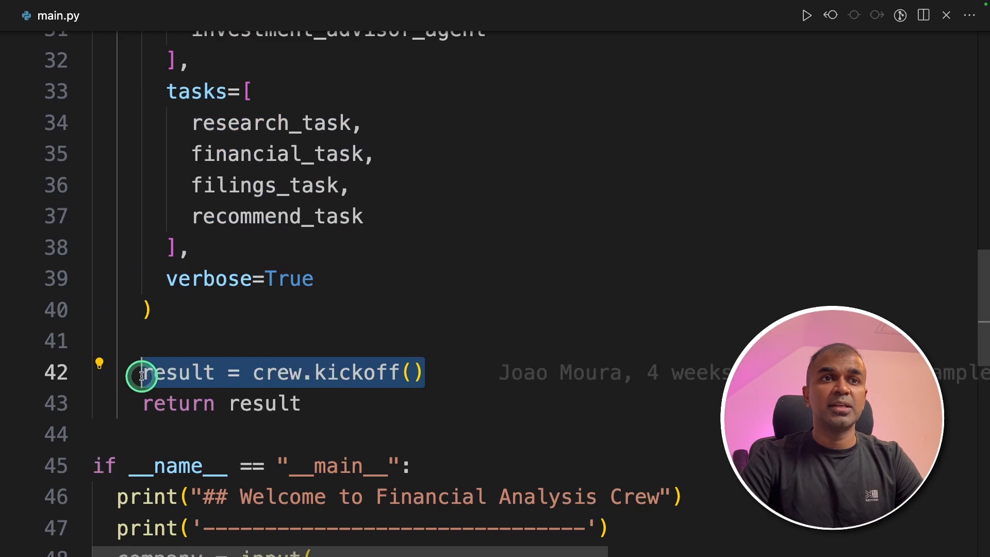
scroll("down", 3)
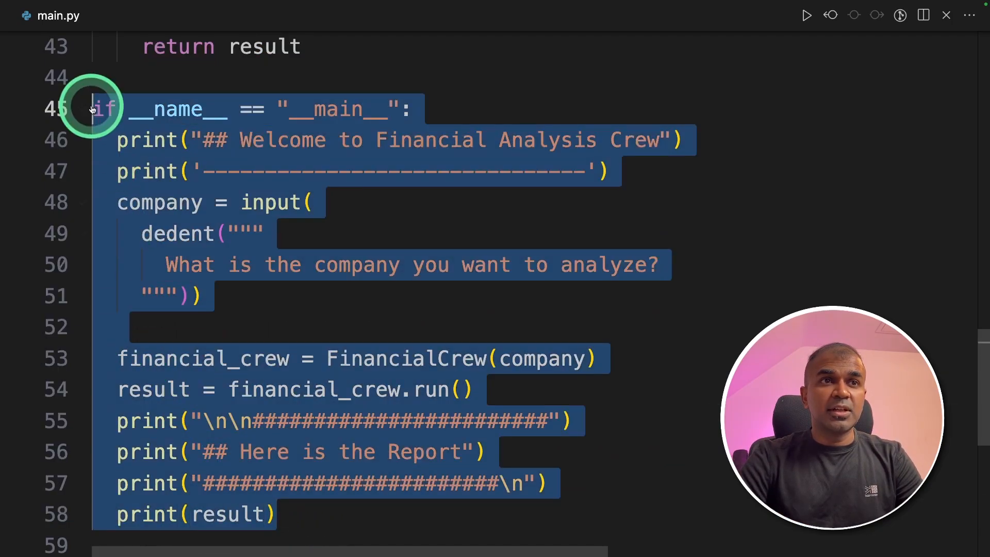
left_click(432, 265)
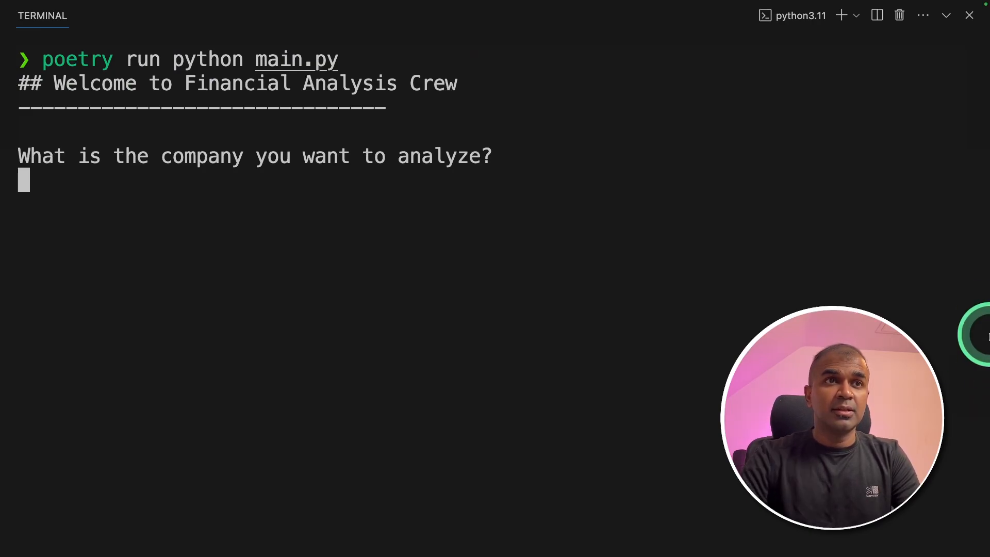
mouse_move(662, 353)
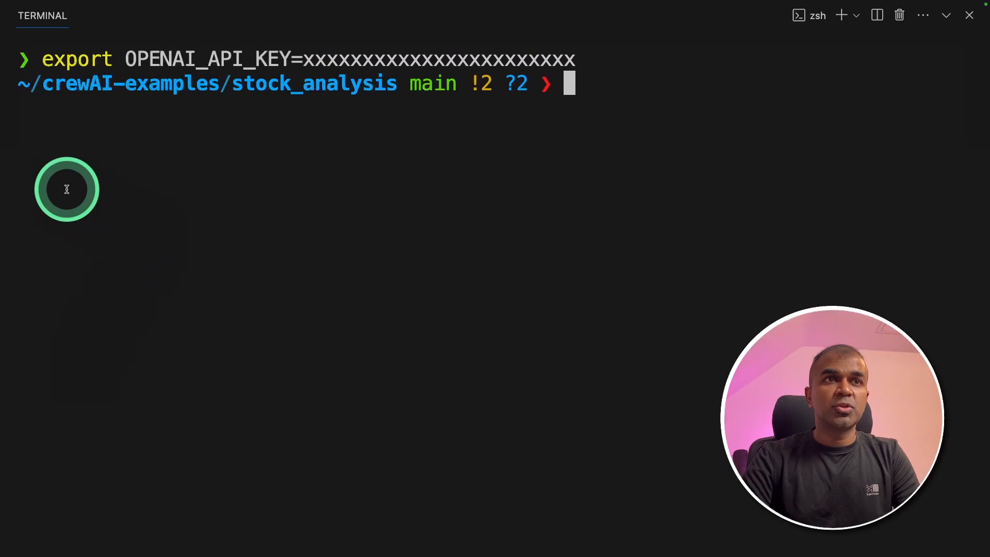
mouse_move(533, 165)
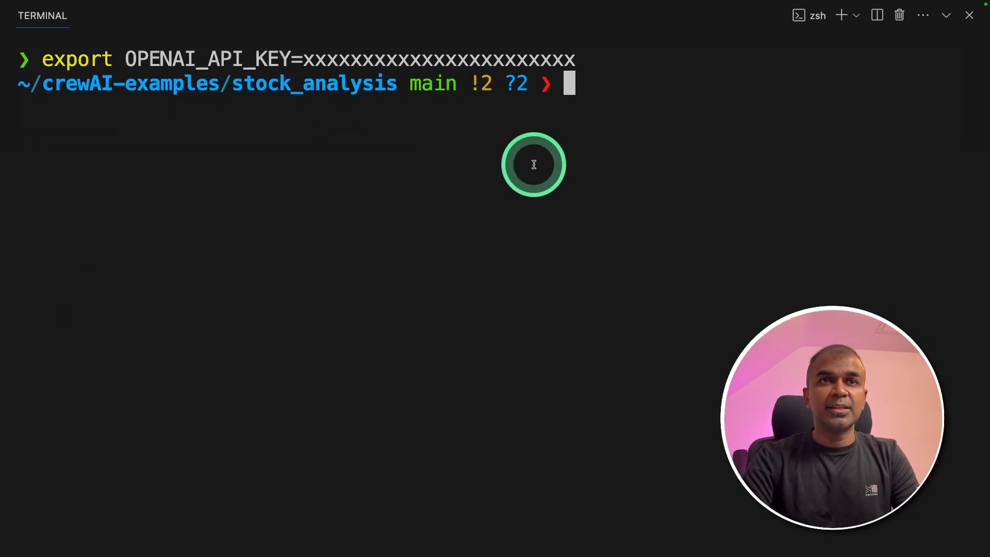
Run poetry run python main.py and enter Apple as the company to analyze.
type("poetry run python main.py")
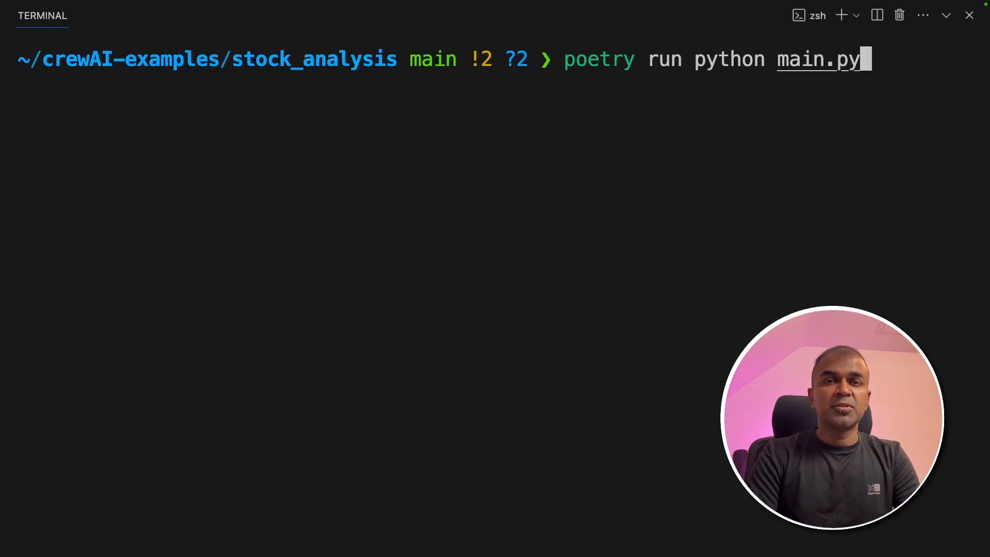
key("Return")
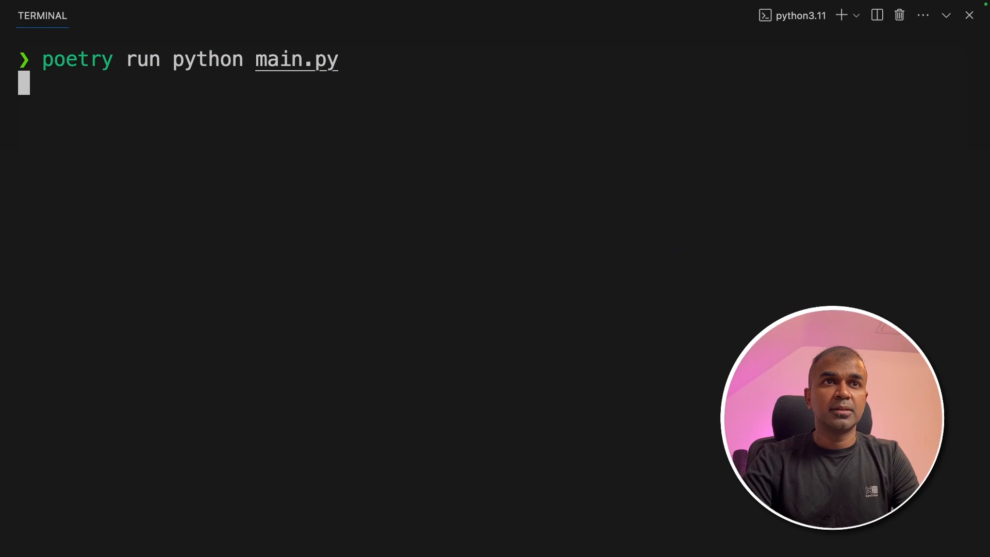
key("Return")
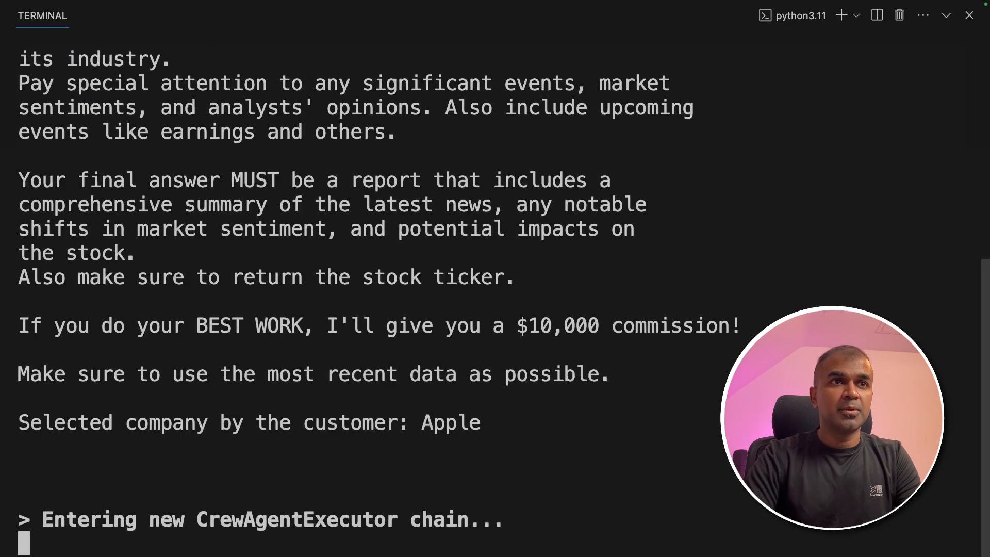
Follow the terminal output as agents search news and read Apple's 10-Q and 10-K filings.
scroll("down", 3)
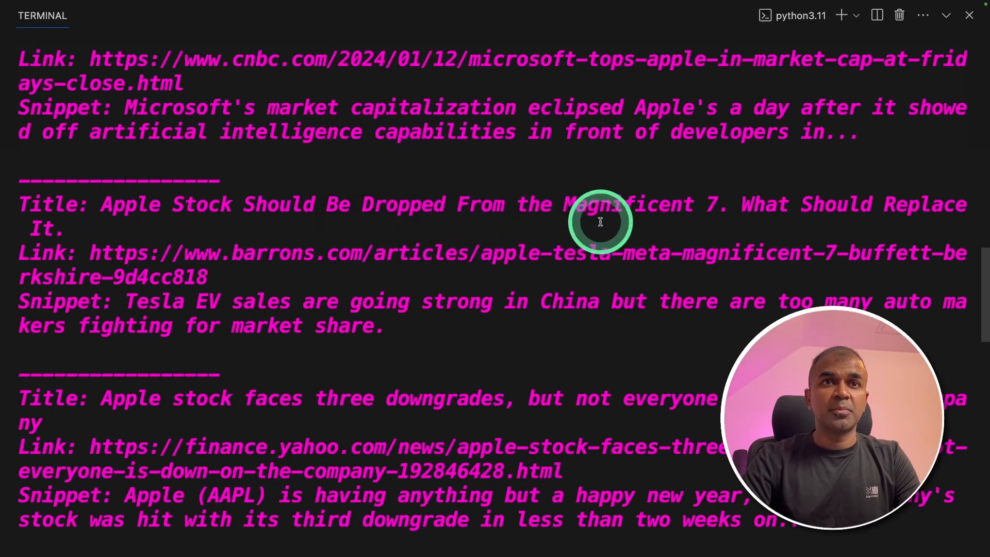
scroll("down", 3)
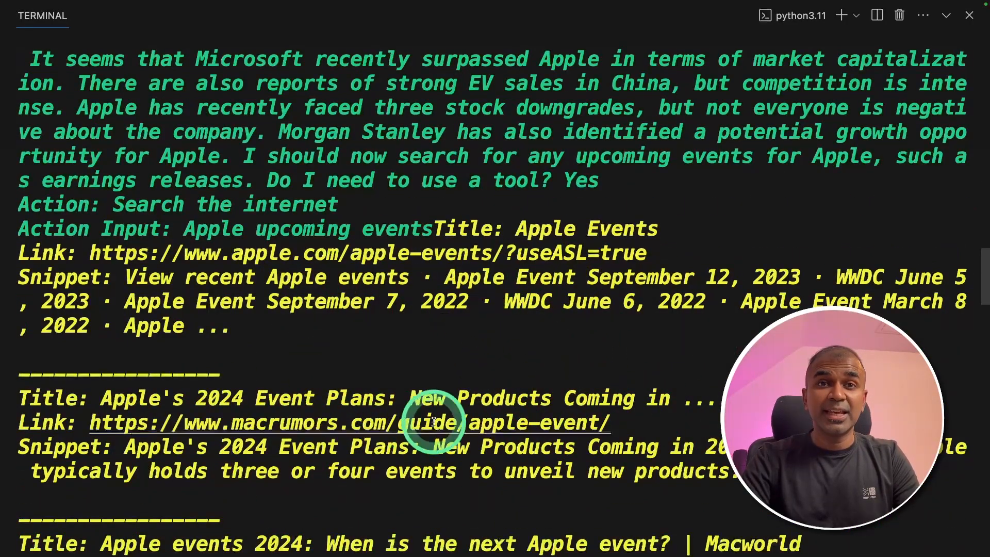
scroll("down", 3)
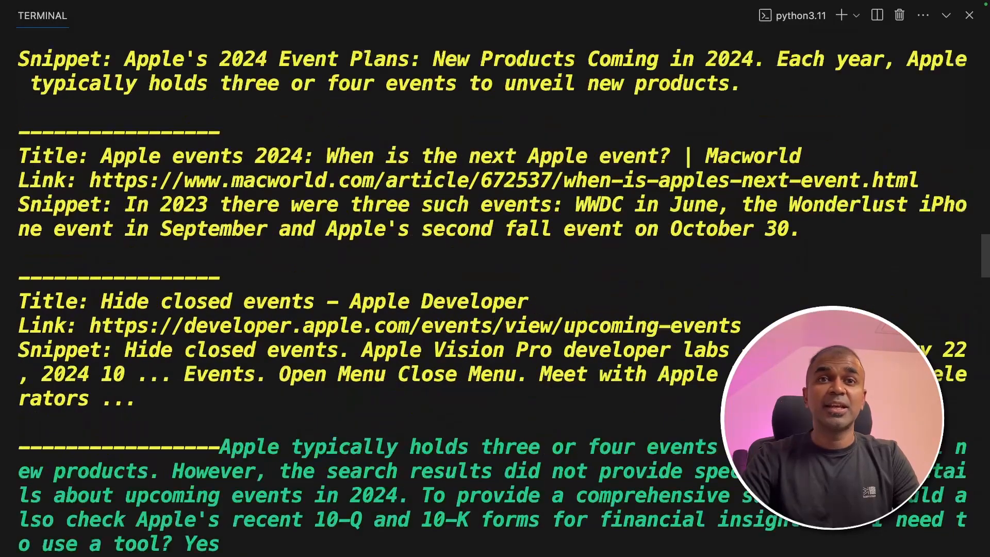
scroll("down", 3)
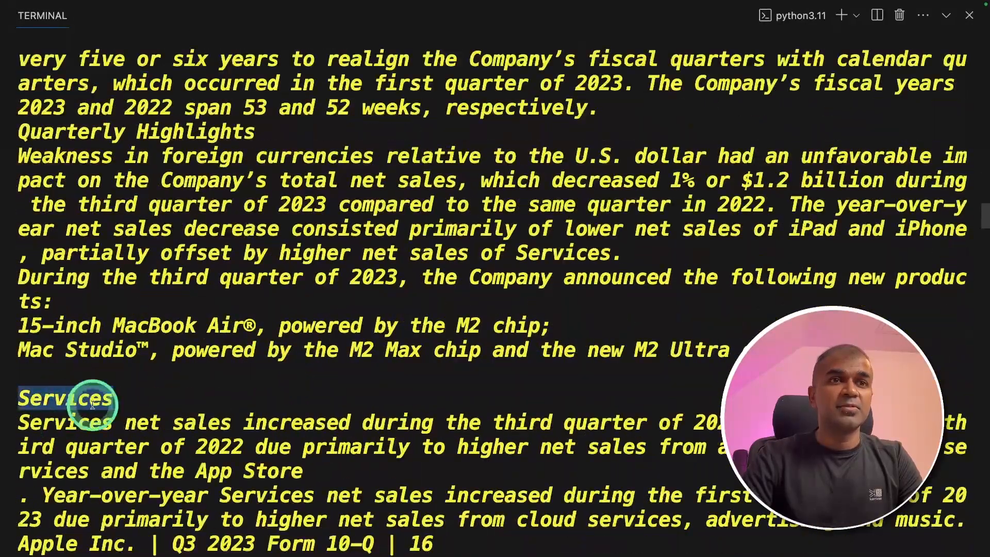
scroll("down", 3)
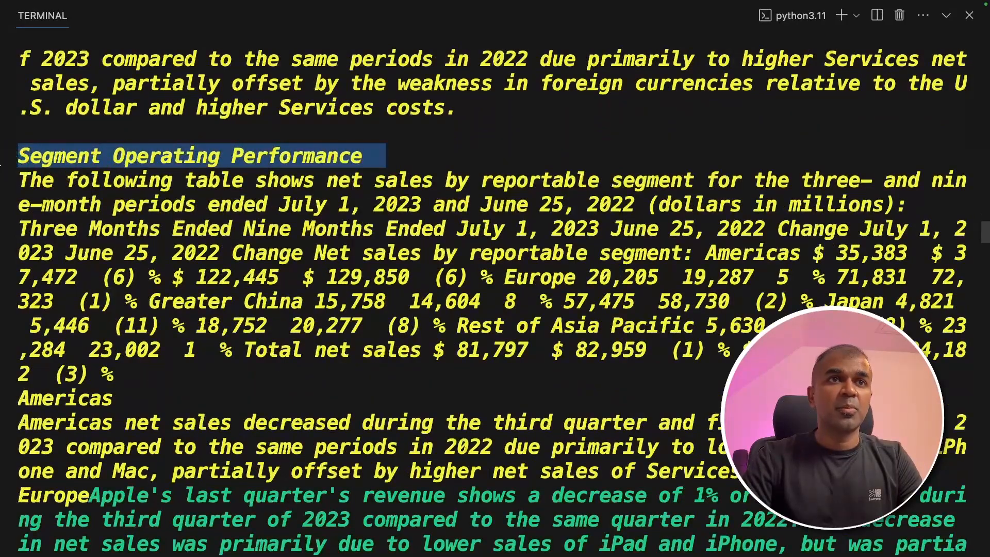
scroll("down", 3)
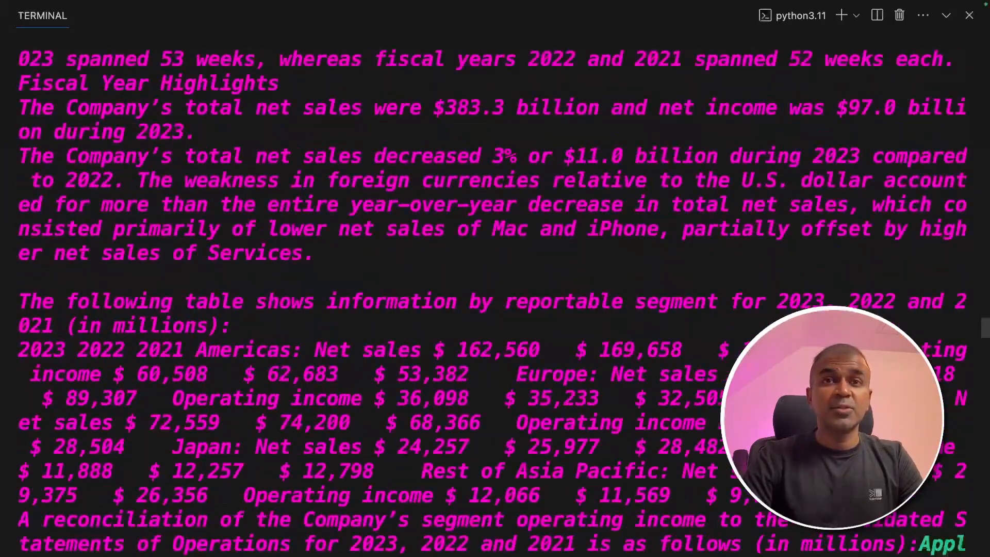
scroll("down", 3)
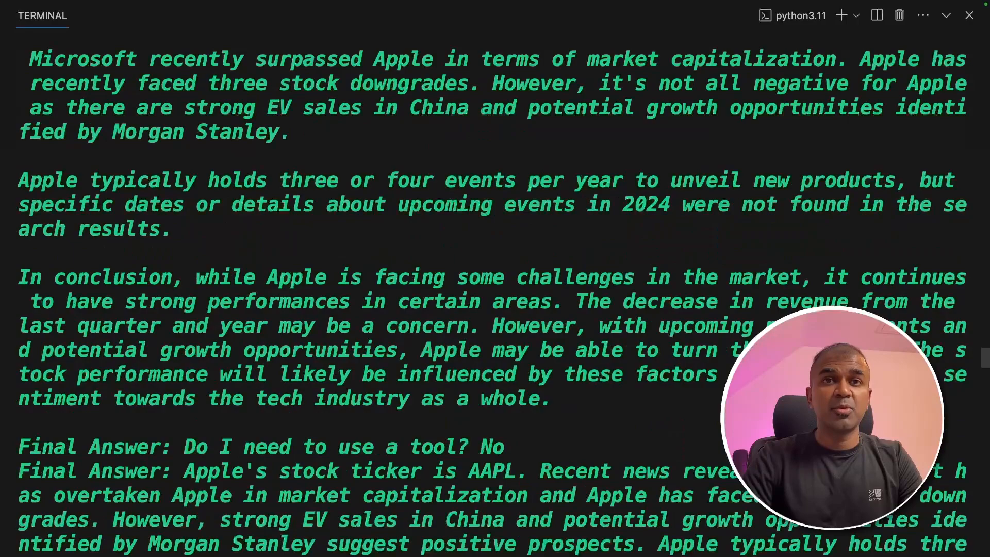
scroll("down", 3)
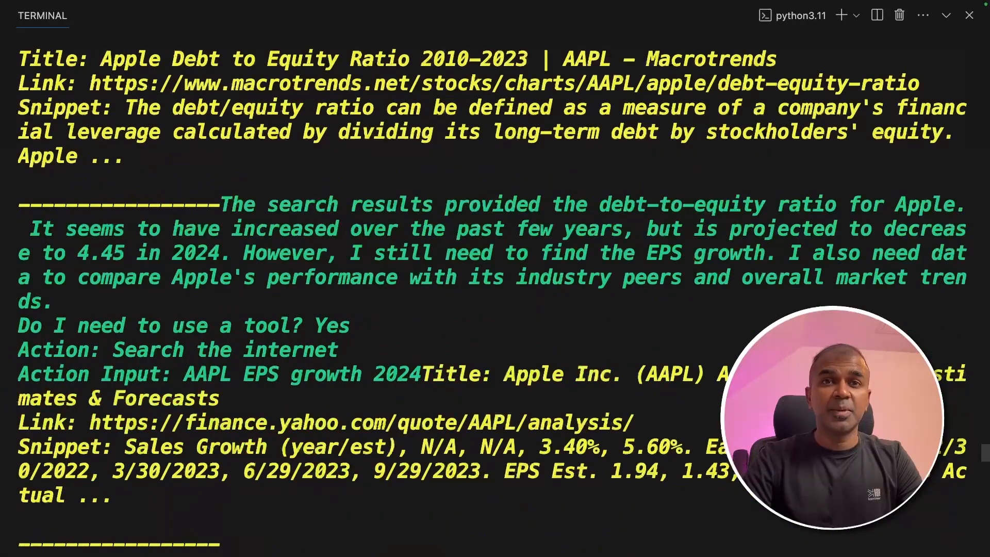
scroll("down", 3)
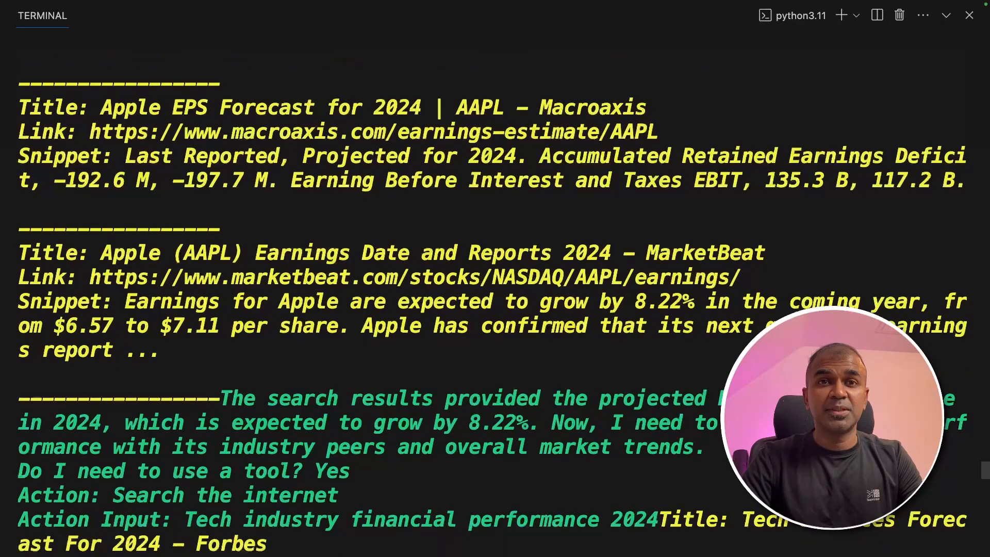
scroll("down", 3)
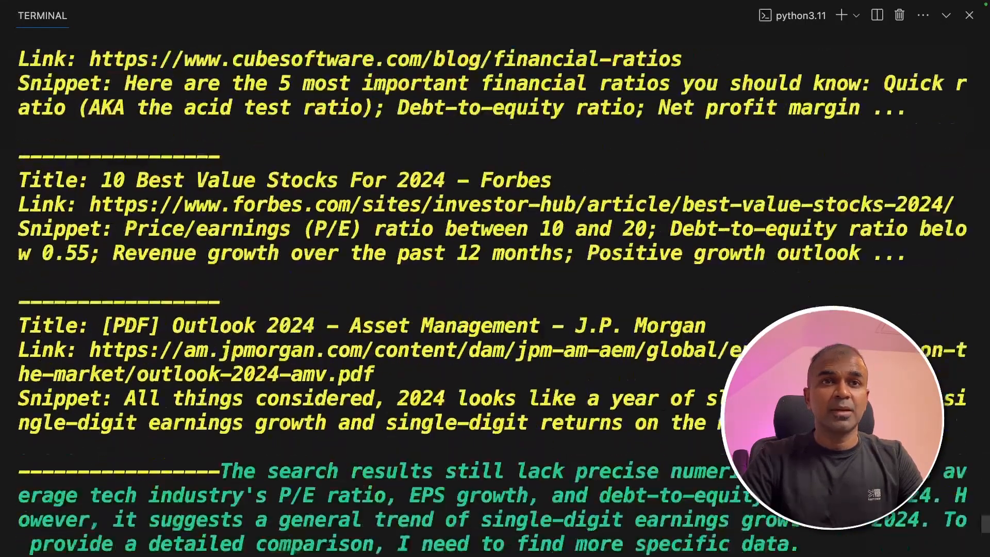
scroll("down", 3)
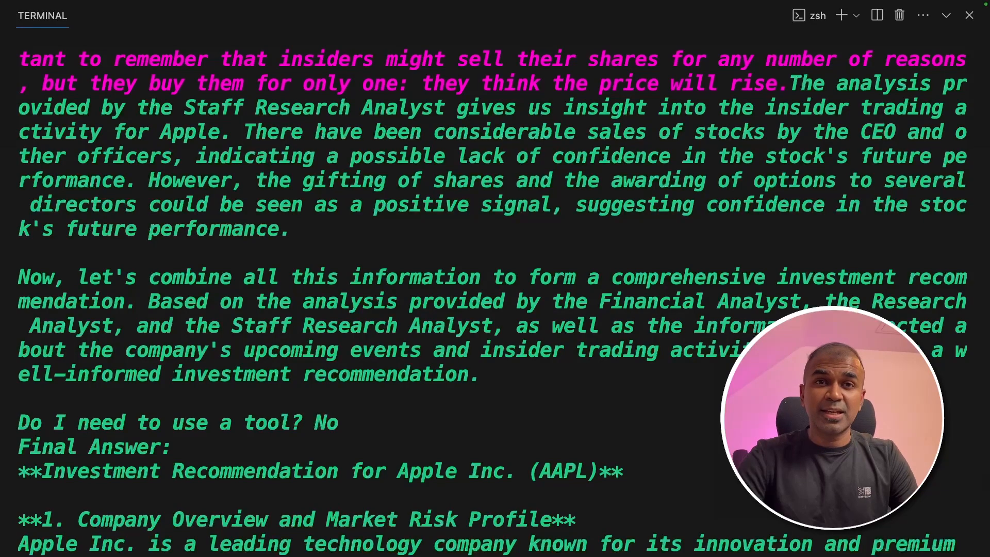
Scroll through the Final Answer to the 'Hold' investment recommendation and disclaimer until Finished chain.
scroll("down", 3)
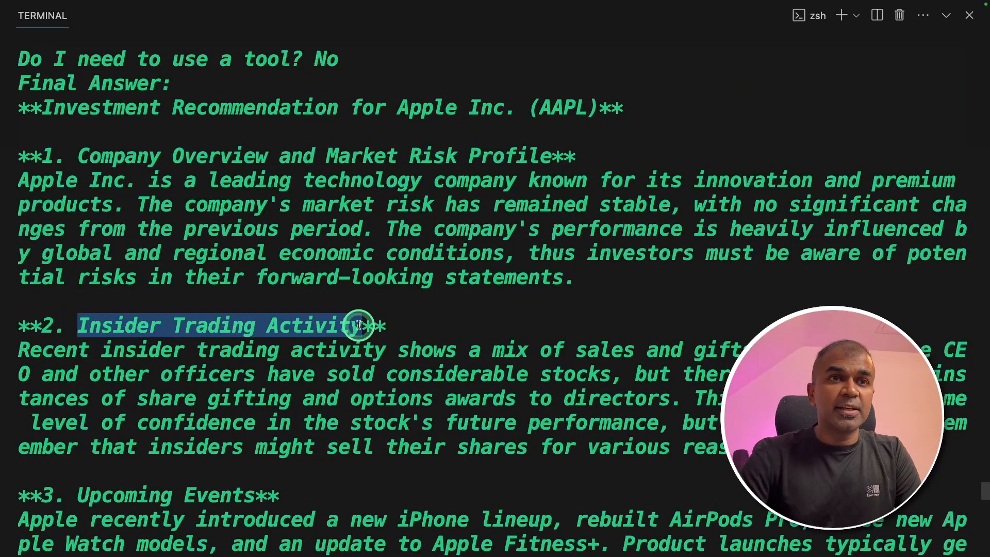
scroll("down", 3)
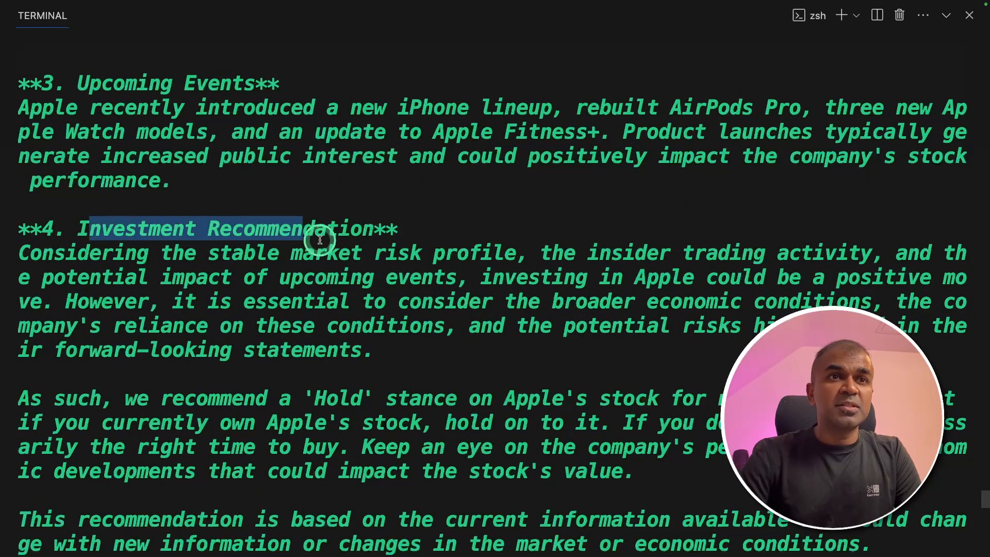
scroll("down", 3)
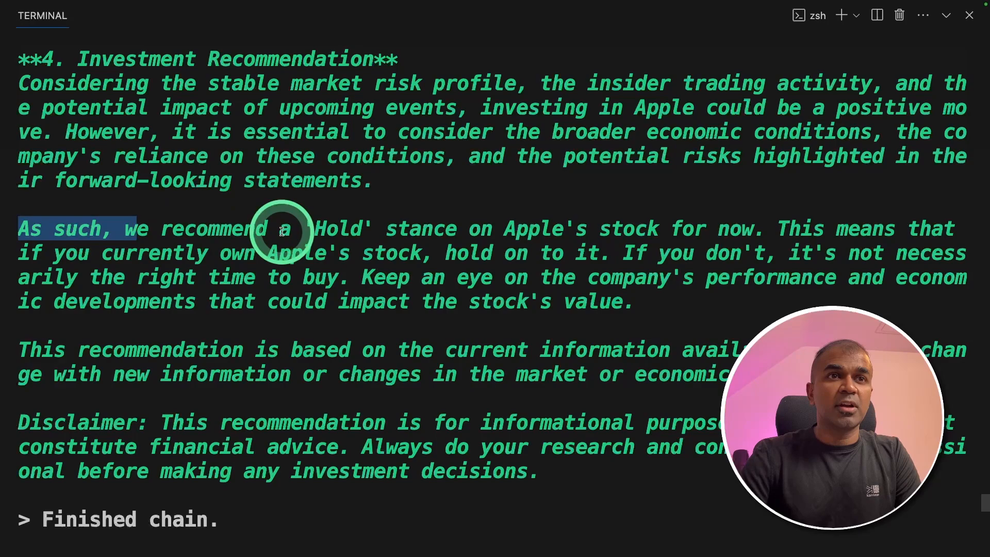
mouse_move(508, 229)
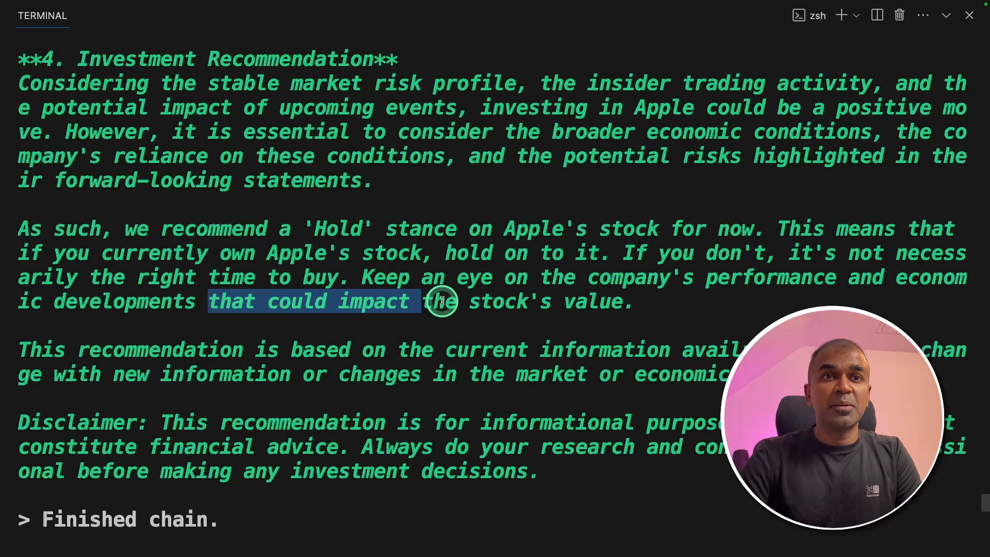
scroll("down", 3)
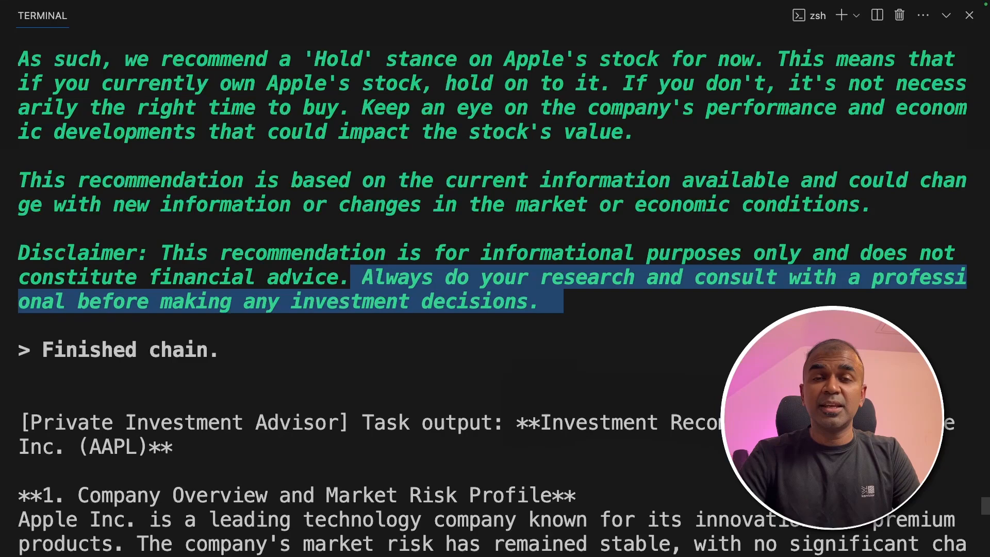
left_click(600, 381)
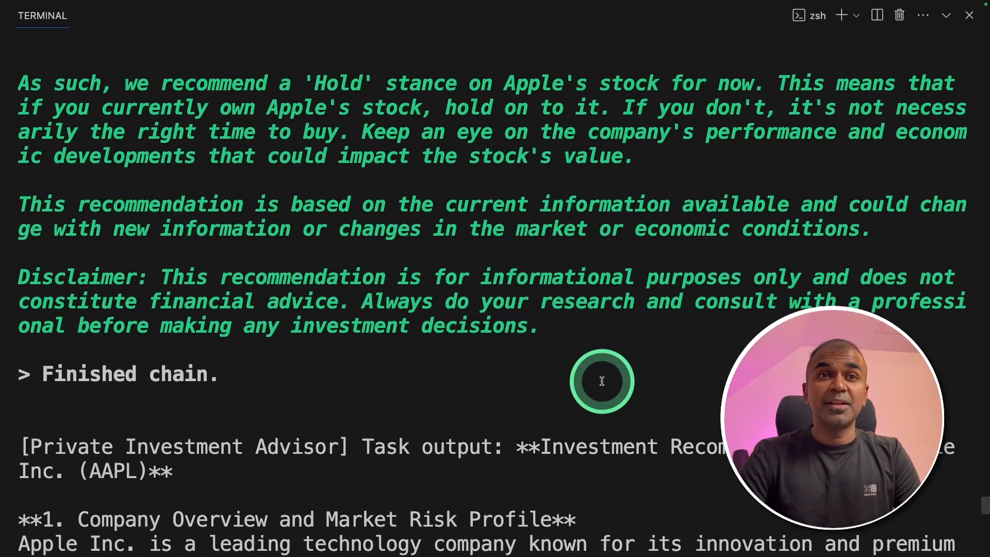
scroll("up", 3)
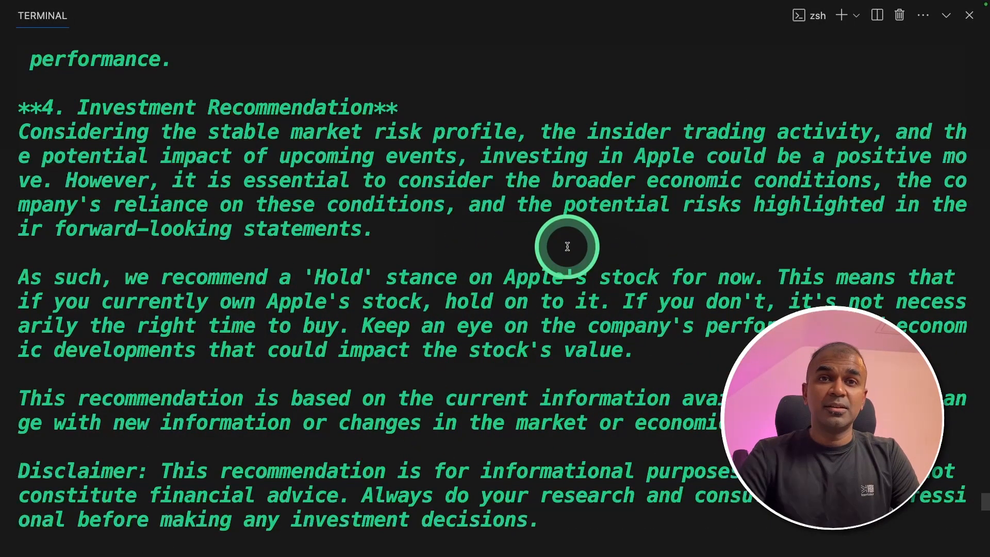